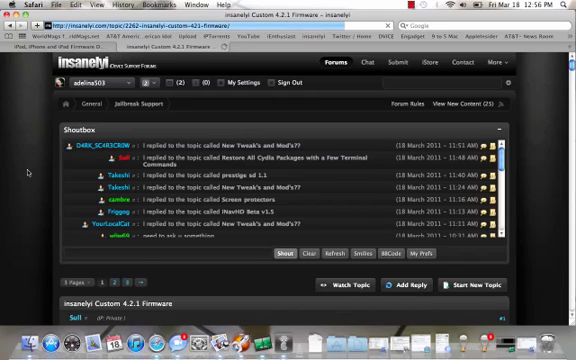
Load the custom IPSW firmware file into redsn0w and continue once it is identified.
{"action": "scroll", "scroll_direction": "down", "scroll_amount": 3}
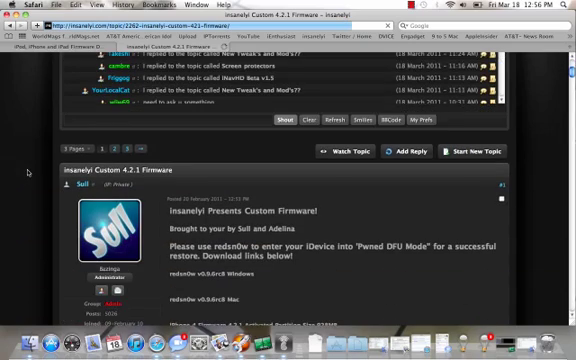
{"action": "scroll", "scroll_direction": "down", "scroll_amount": 3}
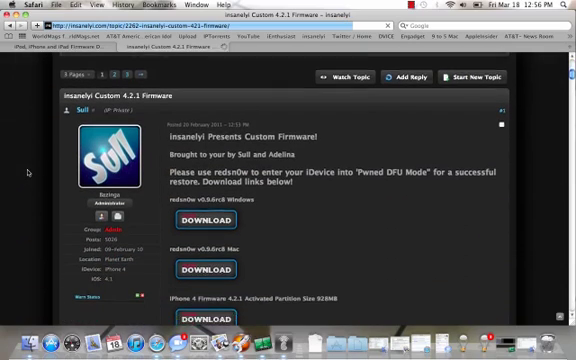
{"action": "scroll", "scroll_direction": "down", "scroll_amount": 3}
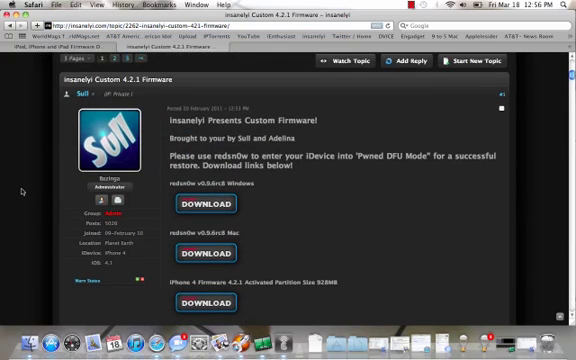
{"action": "scroll", "scroll_direction": "down", "scroll_amount": 3}
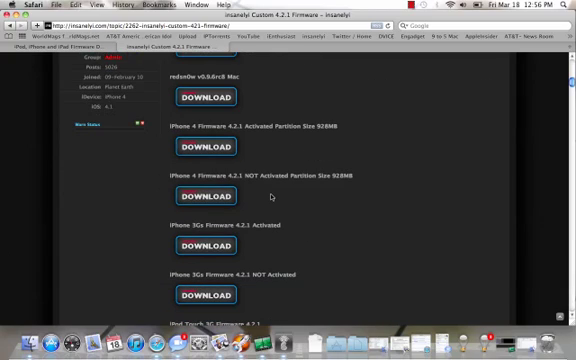
{"action": "scroll", "scroll_direction": "down", "scroll_amount": 3}
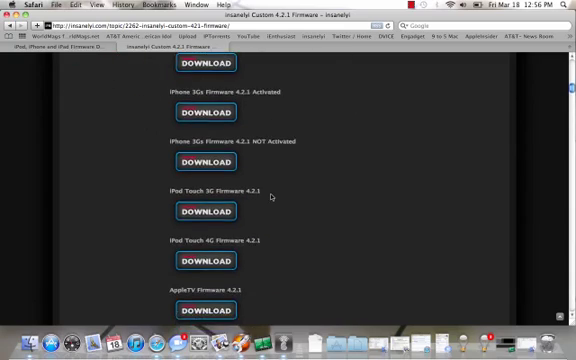
{"action": "scroll", "scroll_direction": "down", "scroll_amount": 3}
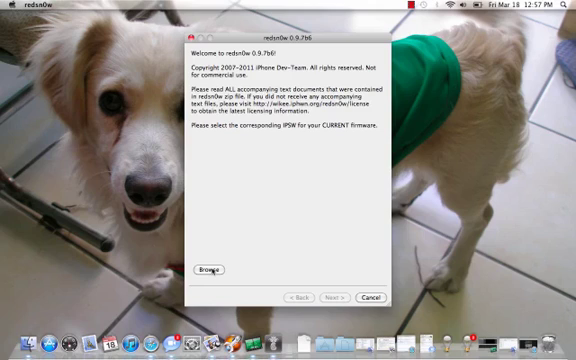
{"action": "left_click", "coordinate": [206, 270]}
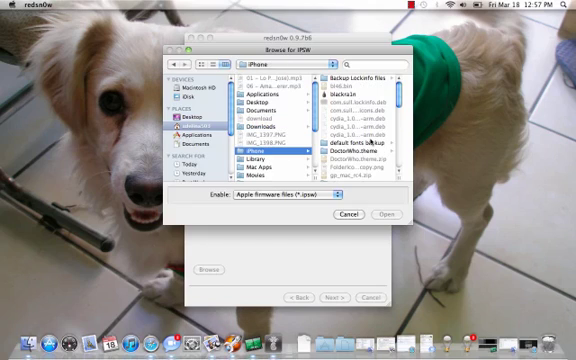
{"action": "scroll", "scroll_direction": "down", "scroll_amount": 3}
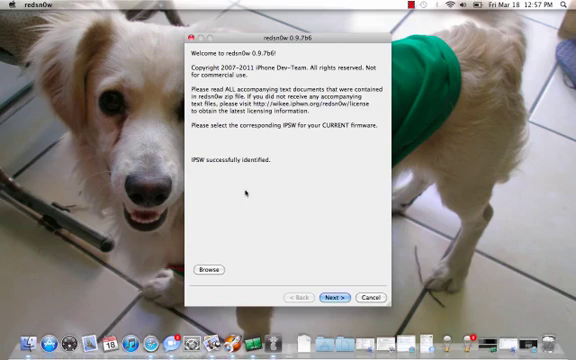
{"action": "left_click", "coordinate": [332, 298]}
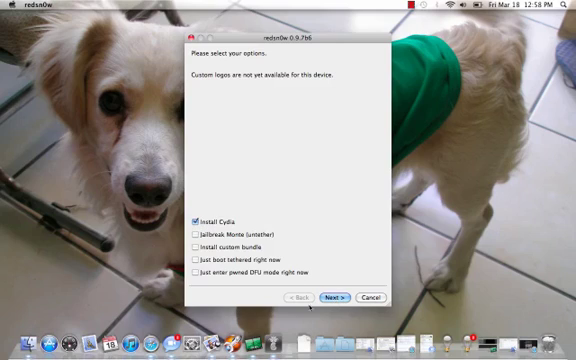
{"action": "mouse_move", "coordinate": [148, 304]}
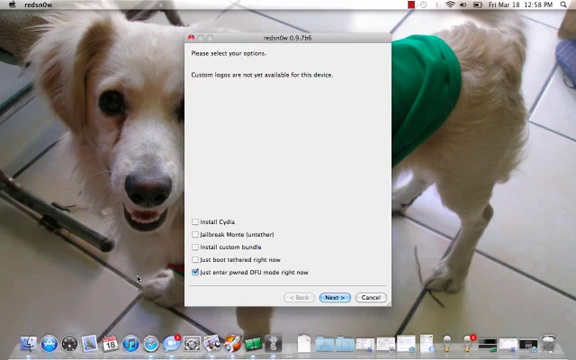
Proceed with only 'Just enter pwned DFU mode right now' selected to the DFU instructions.
{"action": "left_click", "coordinate": [338, 296]}
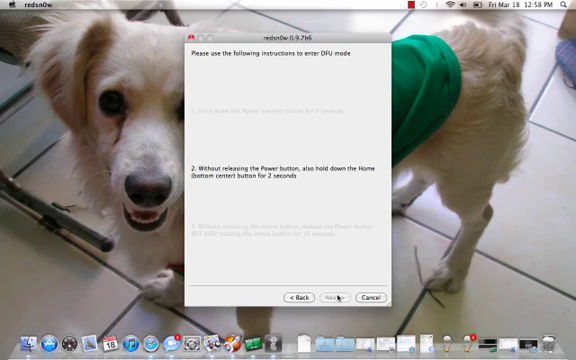
Advance the DFU walkthrough to the release-Power-while-holding-Home step.
{"action": "left_click", "coordinate": [336, 296]}
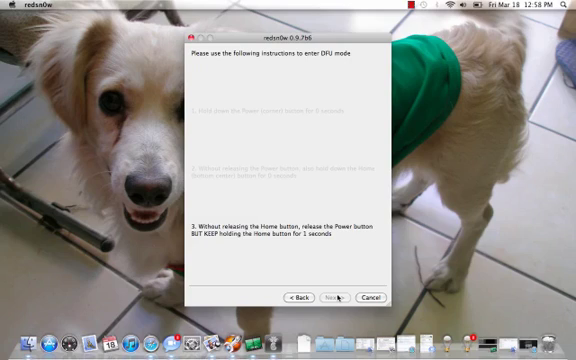
{"action": "left_click", "coordinate": [336, 298]}
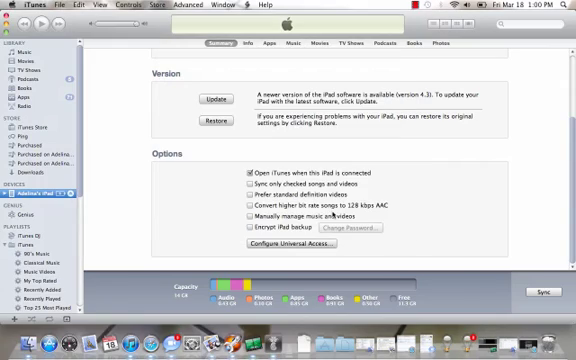
{"action": "mouse_move", "coordinate": [136, 136]}
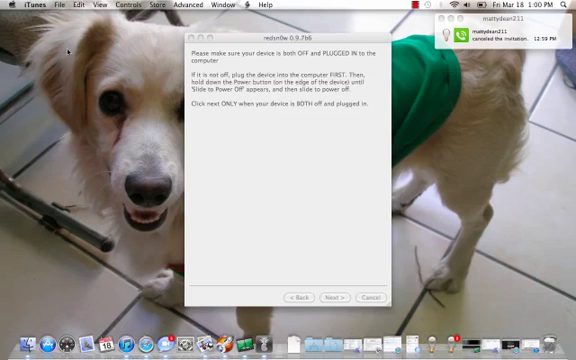
Quit redsn0w and launch TinyUmbrella from the Dock's Applications stack.
{"action": "left_click", "coordinate": [372, 298]}
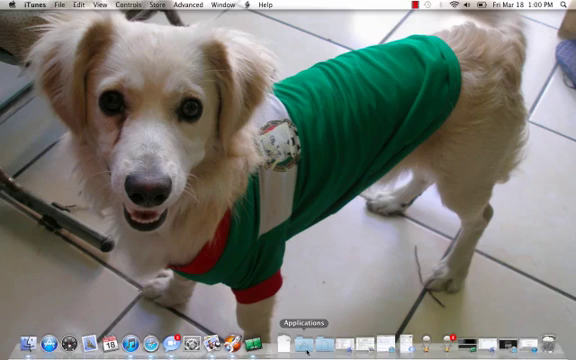
{"action": "left_click", "coordinate": [294, 340]}
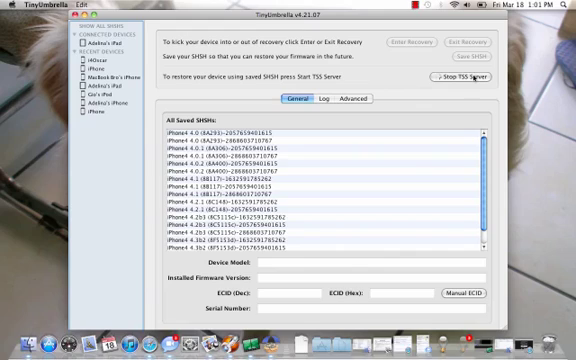
Review TinyUmbrella's Advanced settings and the Log console showing the TSS server running.
{"action": "left_click", "coordinate": [348, 100]}
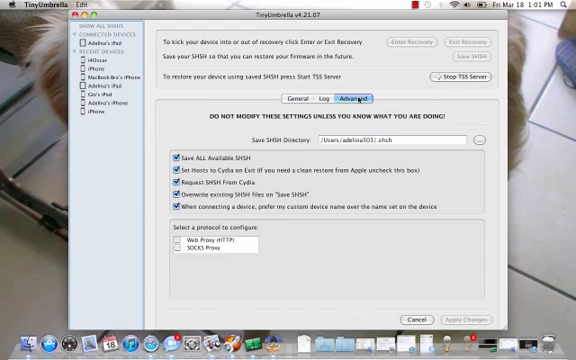
{"action": "left_click", "coordinate": [312, 100]}
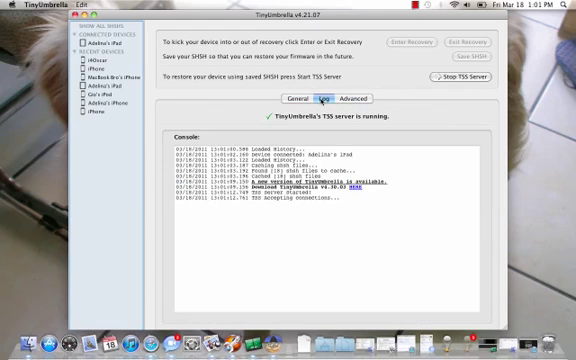